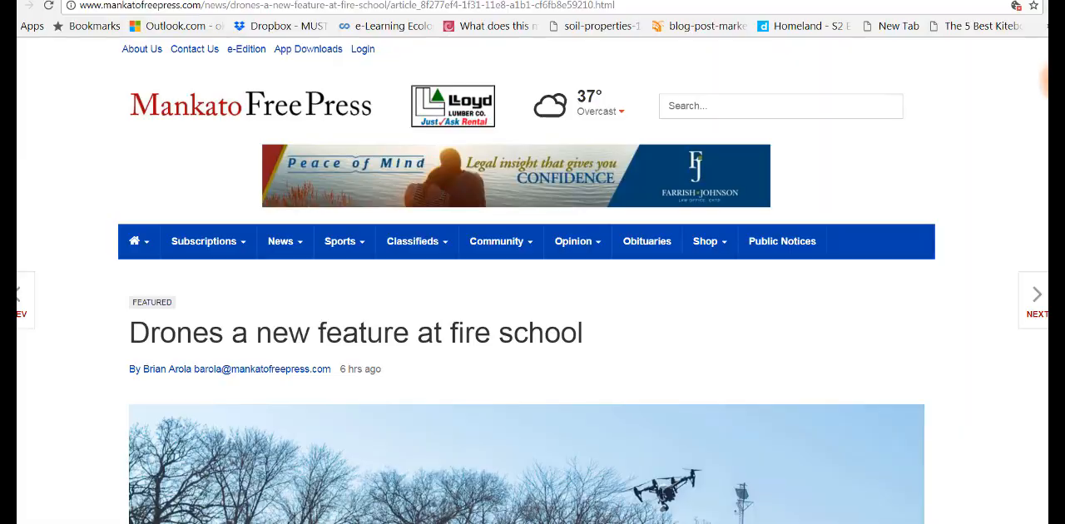
# Step: Search Google for 'wordonline' and open the Microsoft Word Online start page result
pyautogui.scroll(-3)
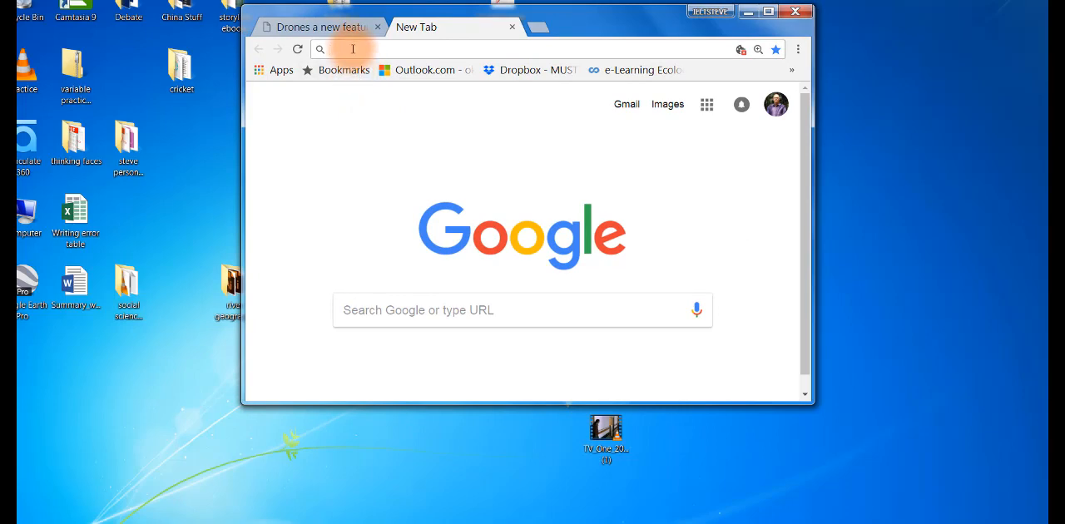
pyautogui.write('wordonline&rlz=1C1GGRV_enNZ751NZ751')
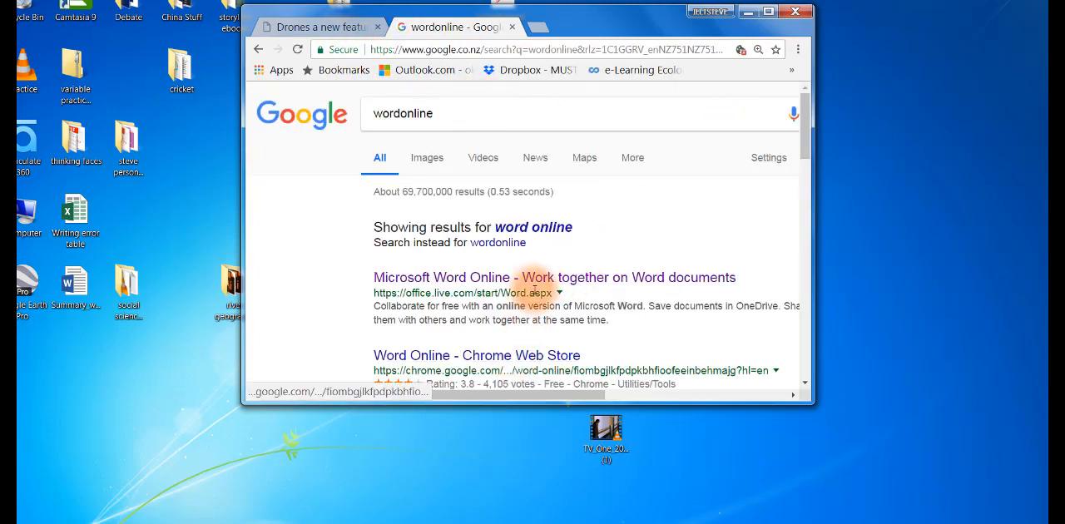
pyautogui.click(533, 277)
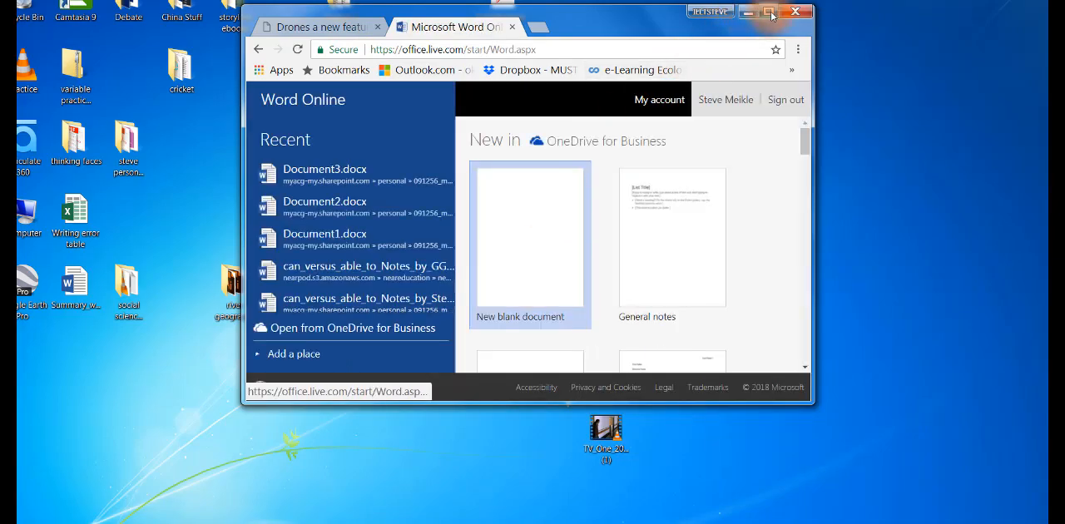
# Step: Maximize the browser and create a new blank document from the Word Online start page
pyautogui.click(767, 11)
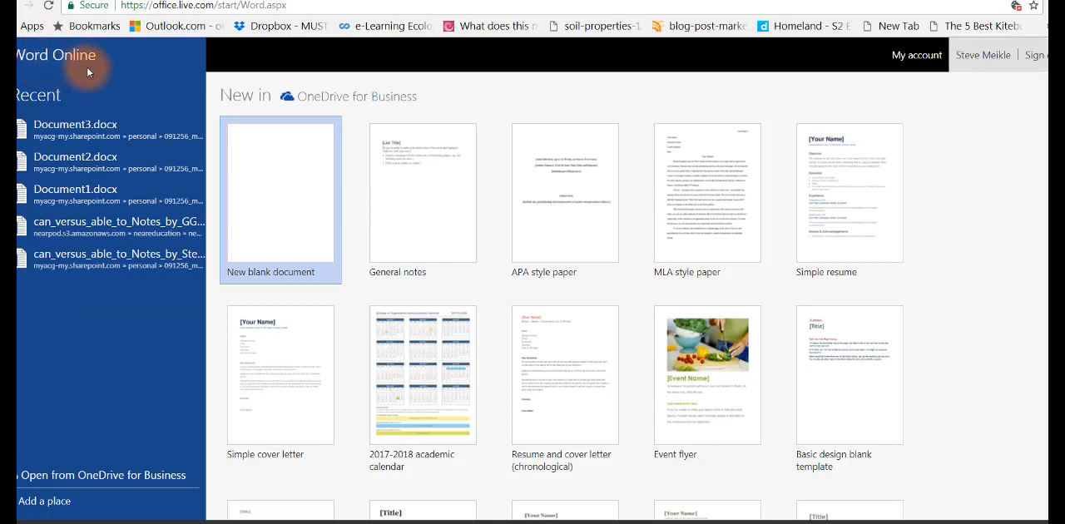
pyautogui.moveTo(246, 180)
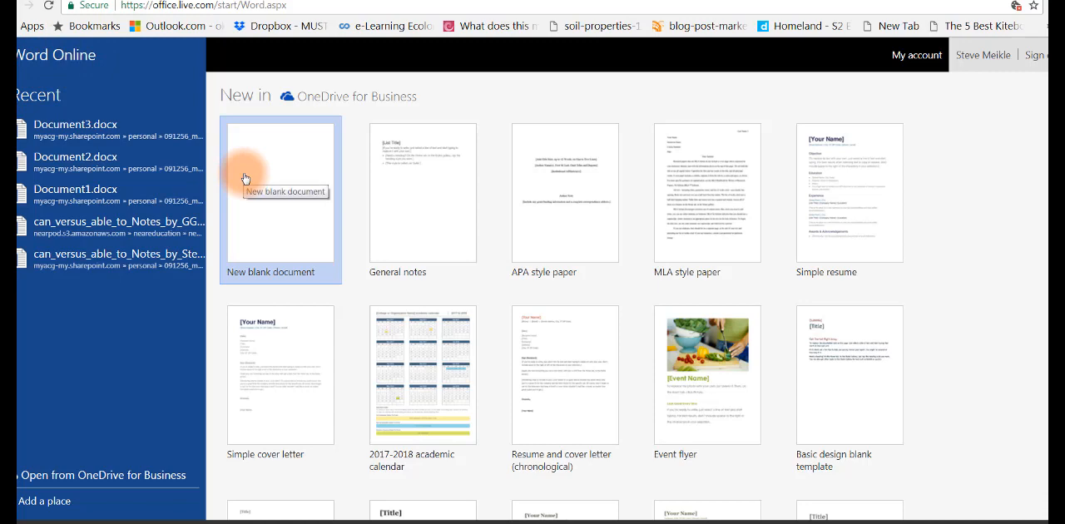
pyautogui.click(279, 193)
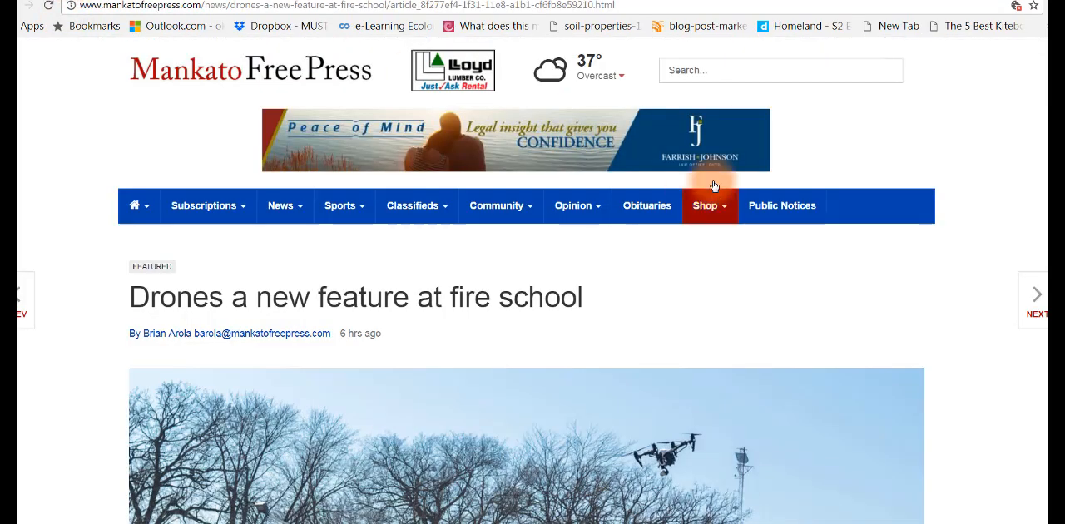
# Step: Scroll to the drones article body and drag-select the paragraphs starting from MANKATO
pyautogui.scroll(-3)
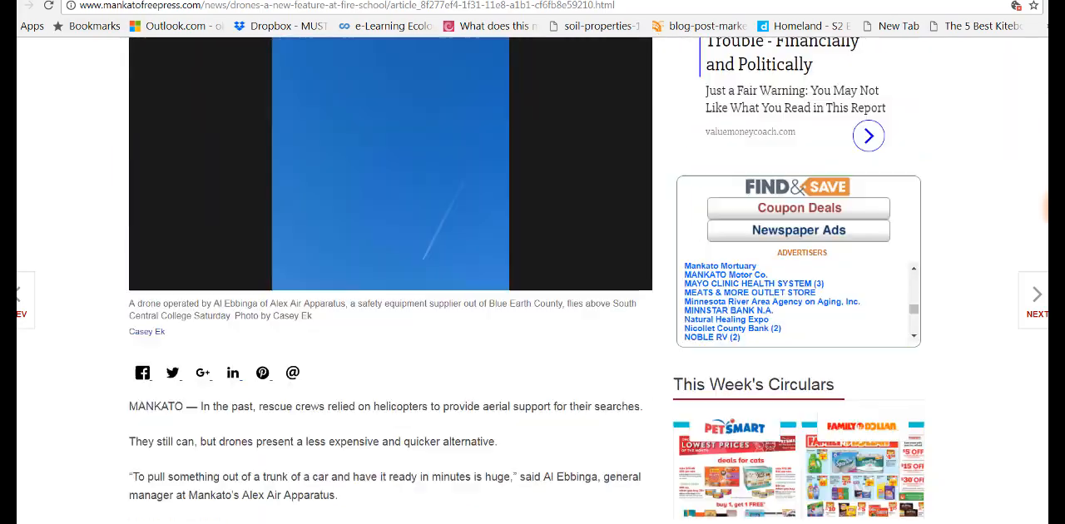
pyautogui.scroll(-3)
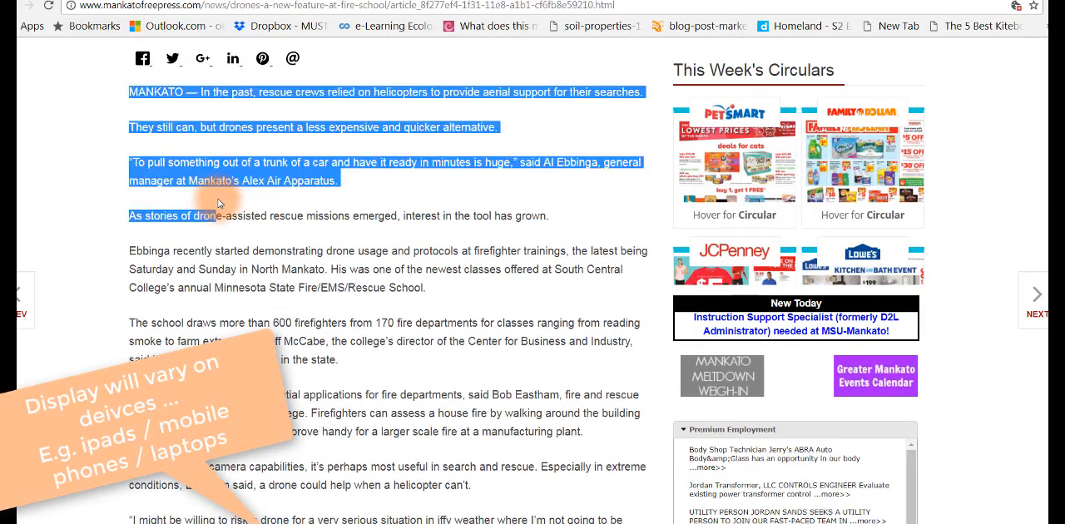
pyautogui.moveTo(220, 203); pyautogui.dragTo(381, 370)
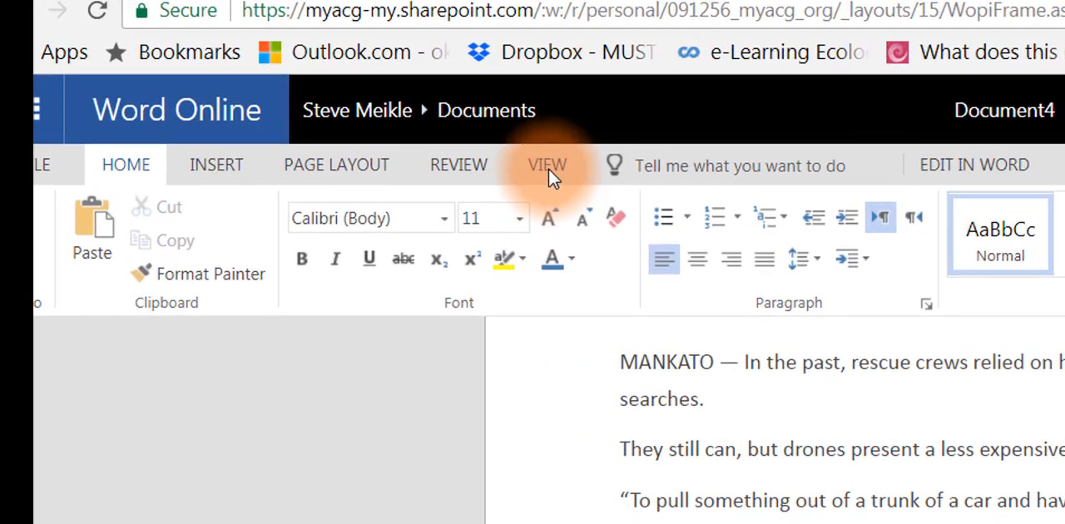
# Step: Open the pasted article in Immersive Reader from the View options
pyautogui.click(546, 163)
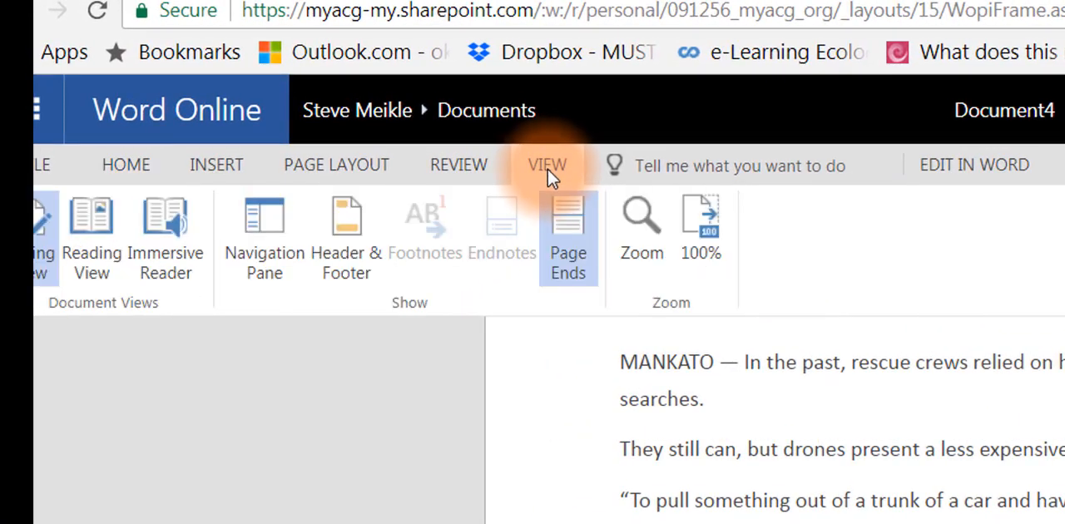
pyautogui.click(546, 164)
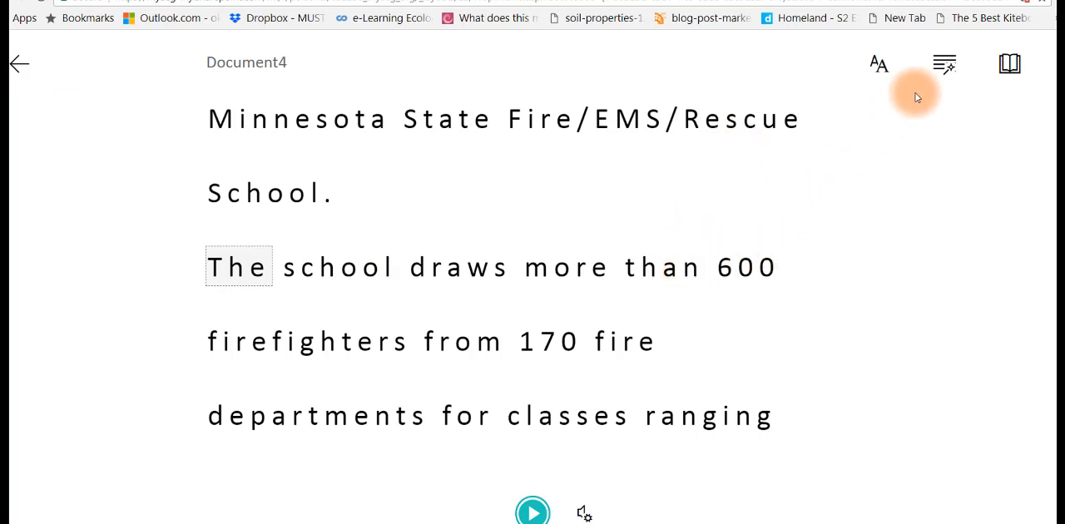
pyautogui.moveTo(946, 65)
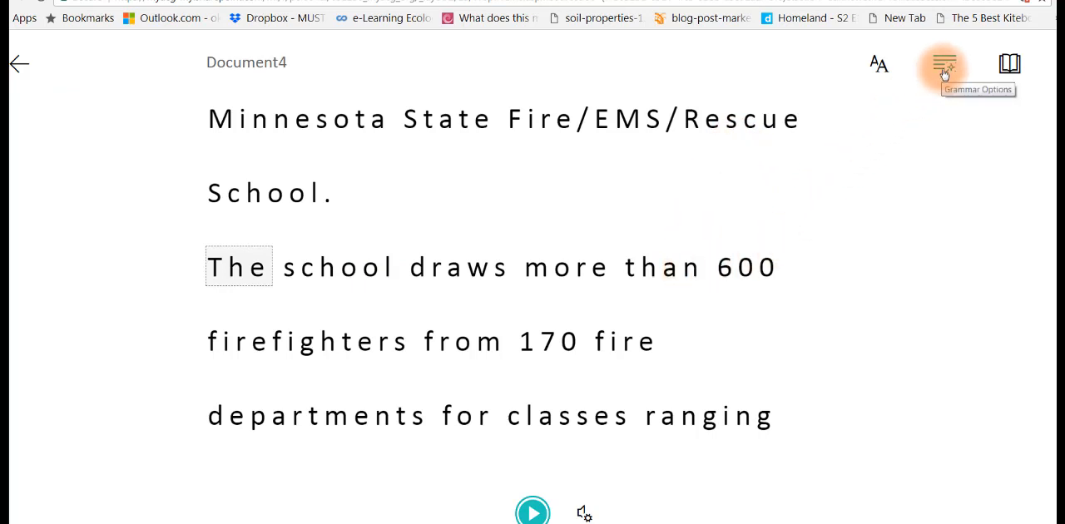
pyautogui.moveTo(878, 63)
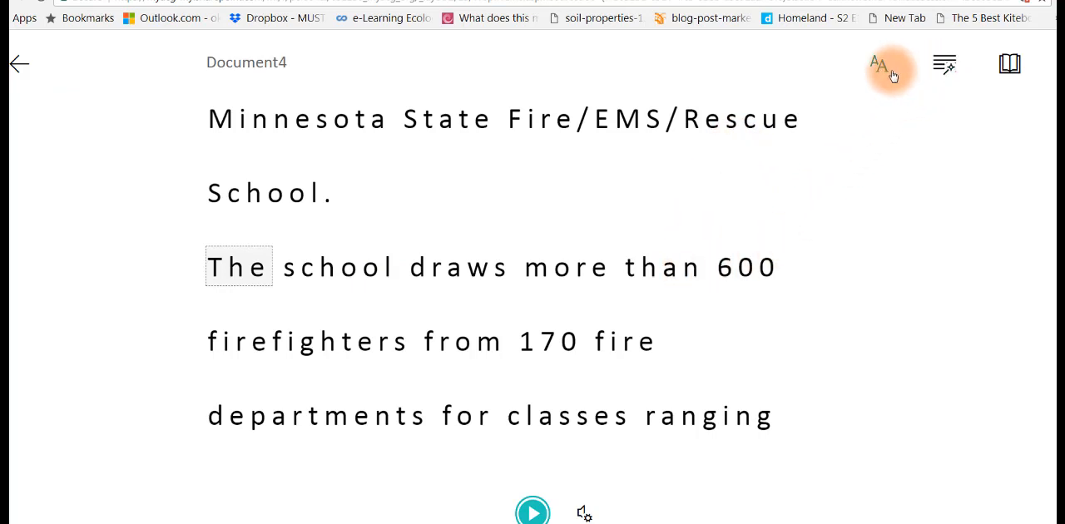
# Step: In Text Options, turn Increase Spacing off, set Text Size to 36, and keep the white theme after trying black
pyautogui.click(879, 63)
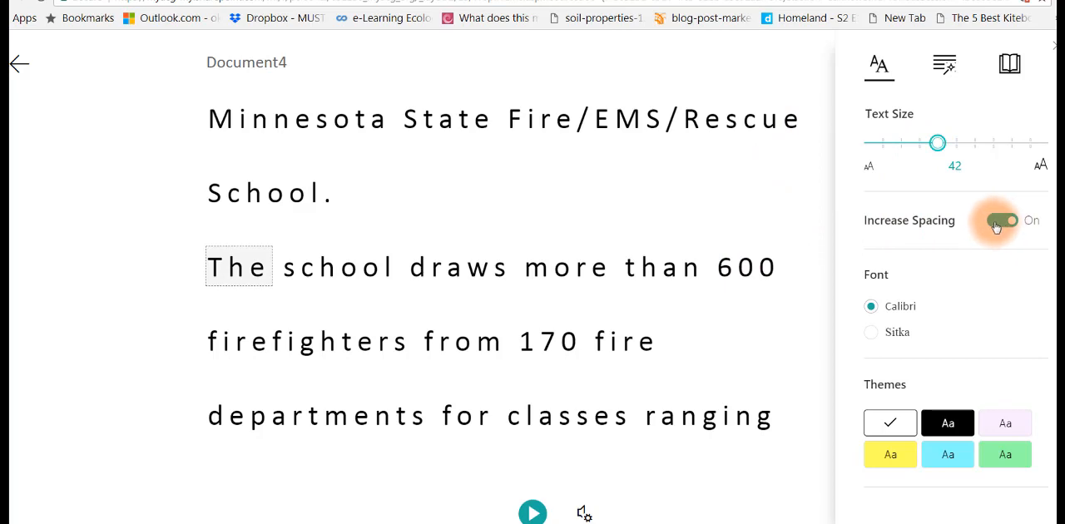
pyautogui.click(1002, 220)
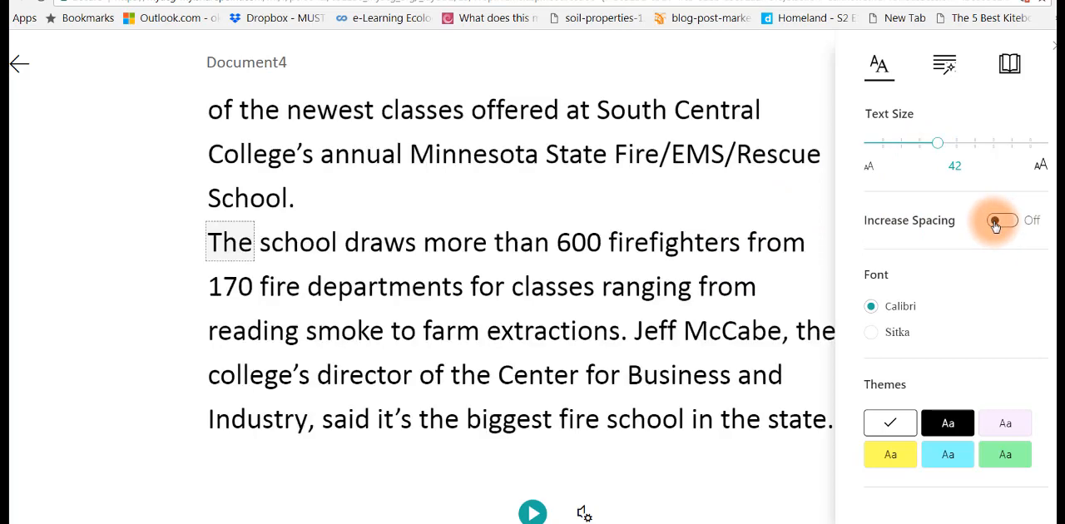
pyautogui.moveTo(938, 143); pyautogui.dragTo(912, 144)
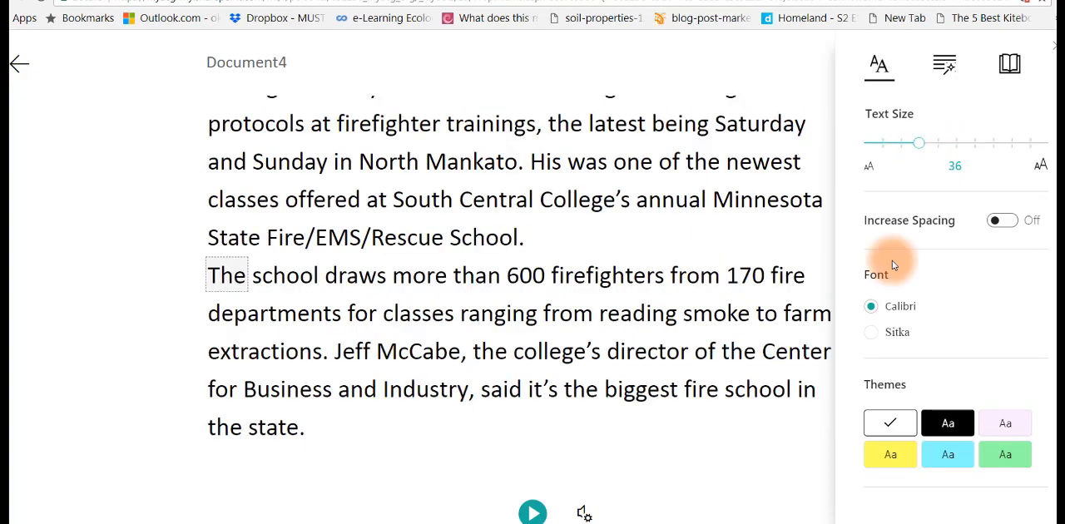
pyautogui.click(948, 423)
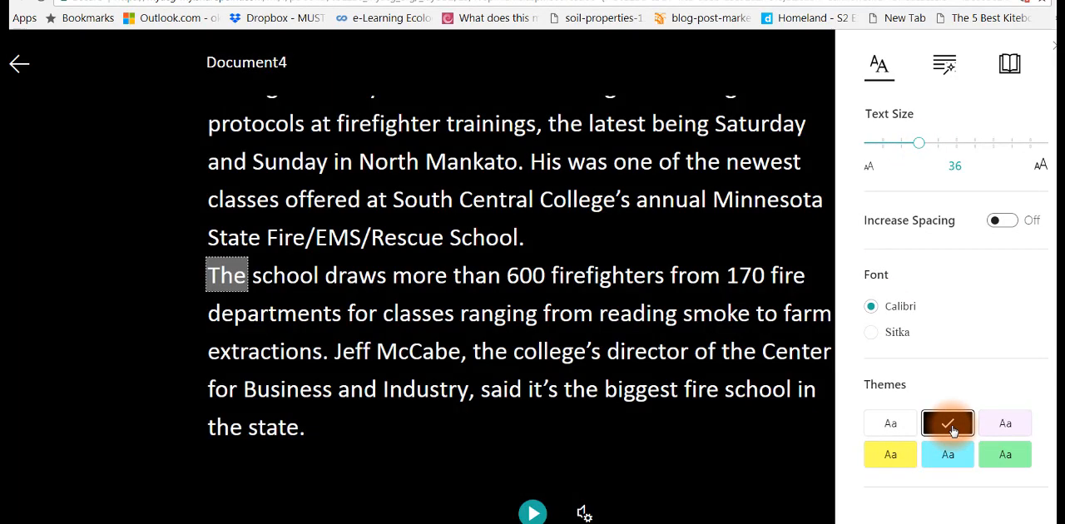
pyautogui.click(888, 423)
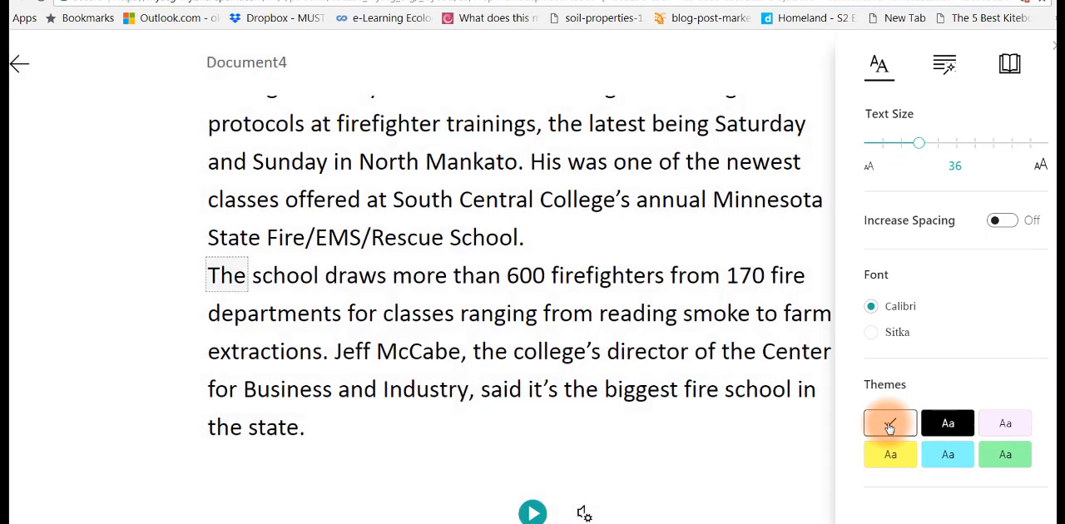
pyautogui.click(889, 423)
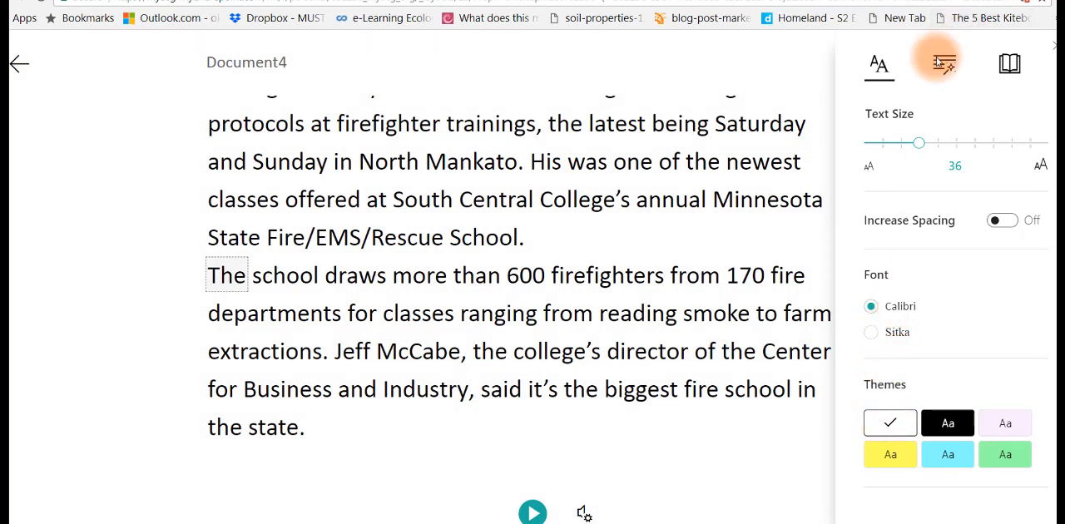
# Step: In Grammar Options, highlight Nouns and Verbs, toggling Adjectives on then back off
pyautogui.click(943, 64)
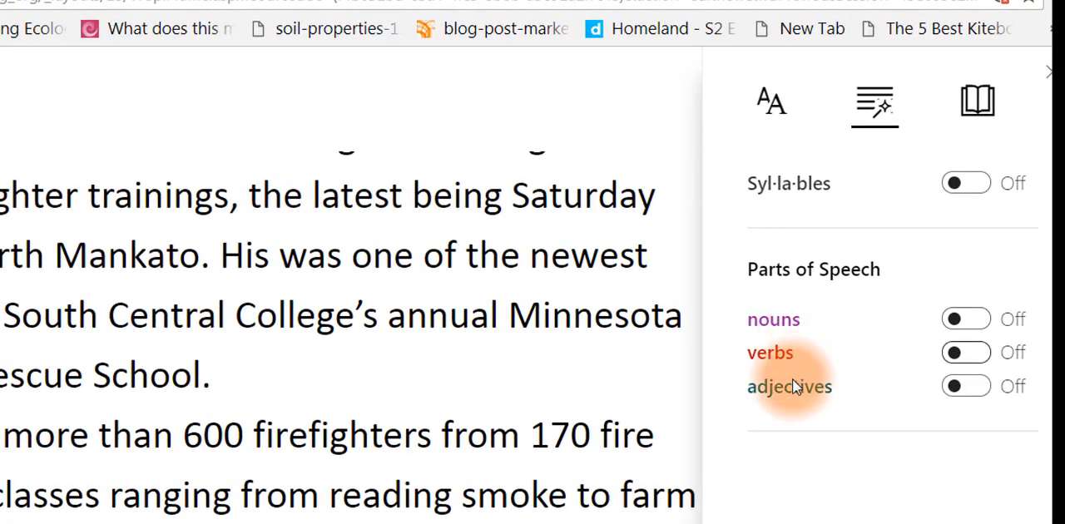
pyautogui.moveTo(772, 318)
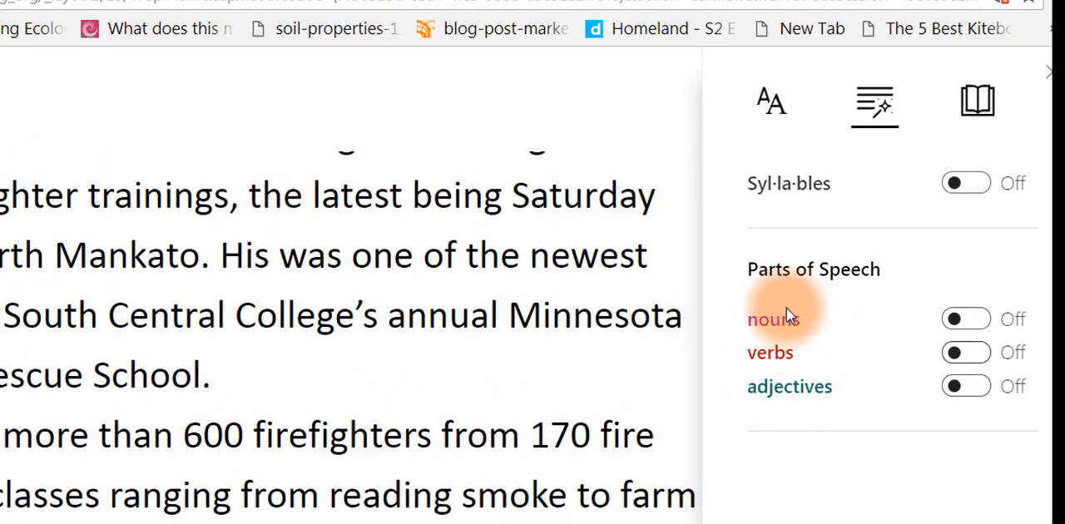
pyautogui.moveTo(784, 333)
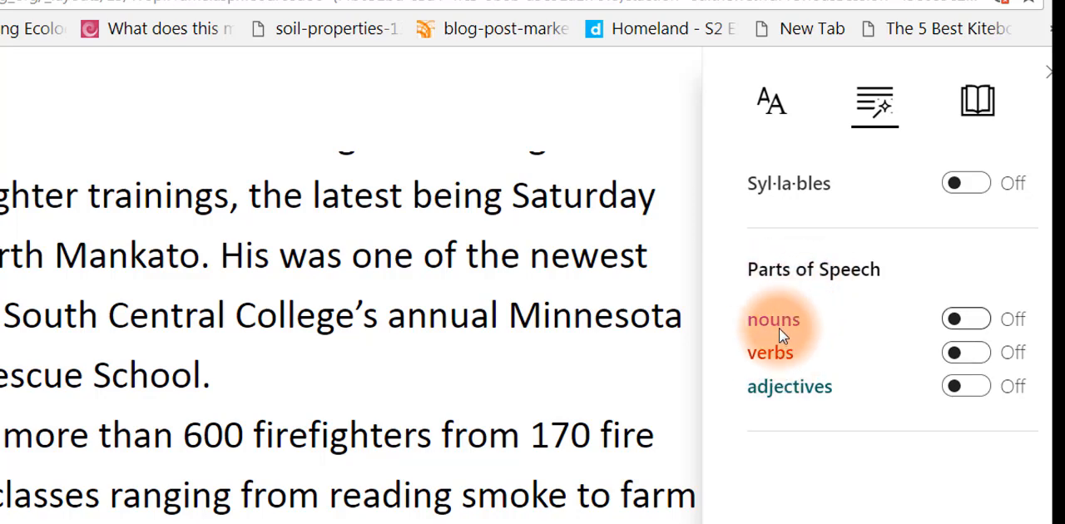
pyautogui.moveTo(781, 330)
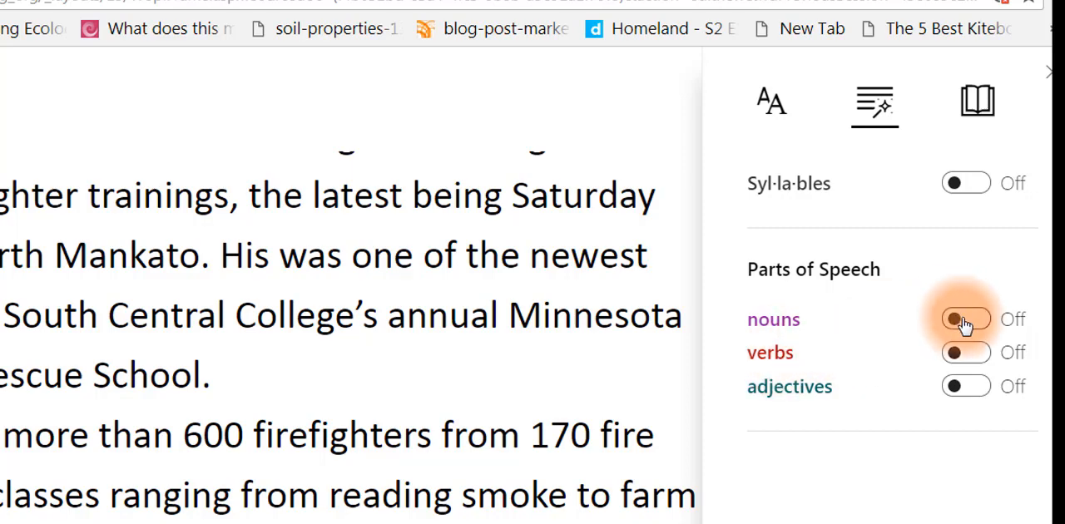
pyautogui.click(965, 318)
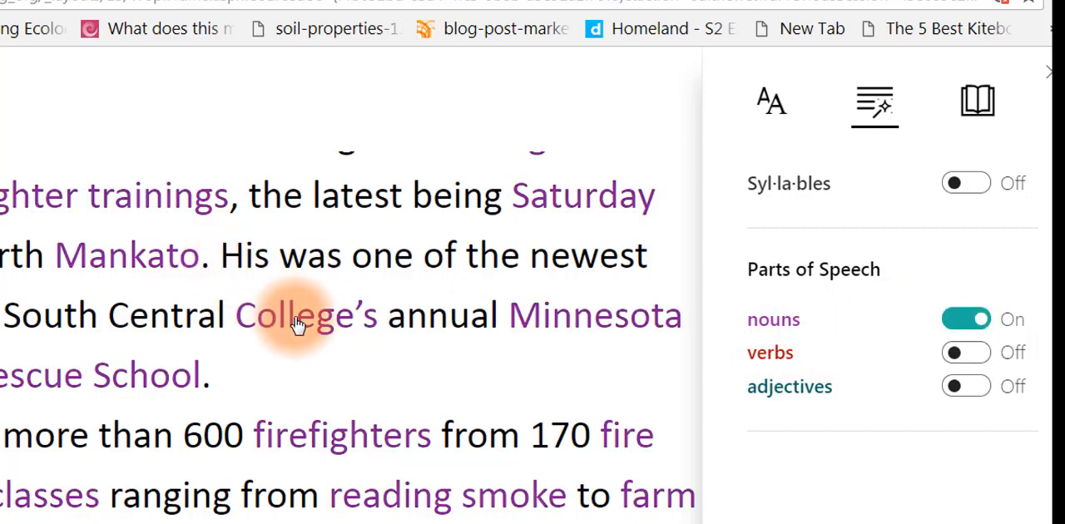
pyautogui.moveTo(733, 357)
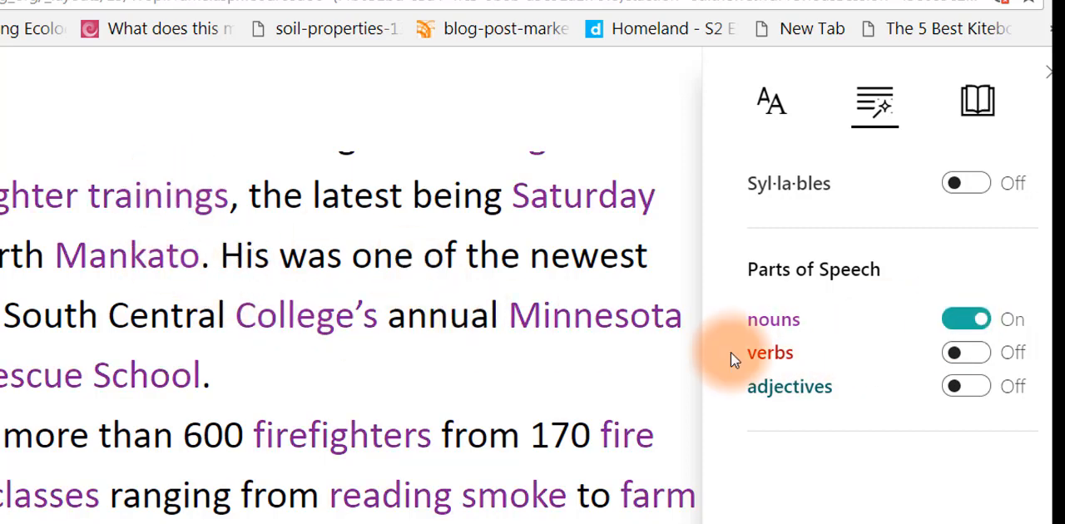
pyautogui.click(965, 317)
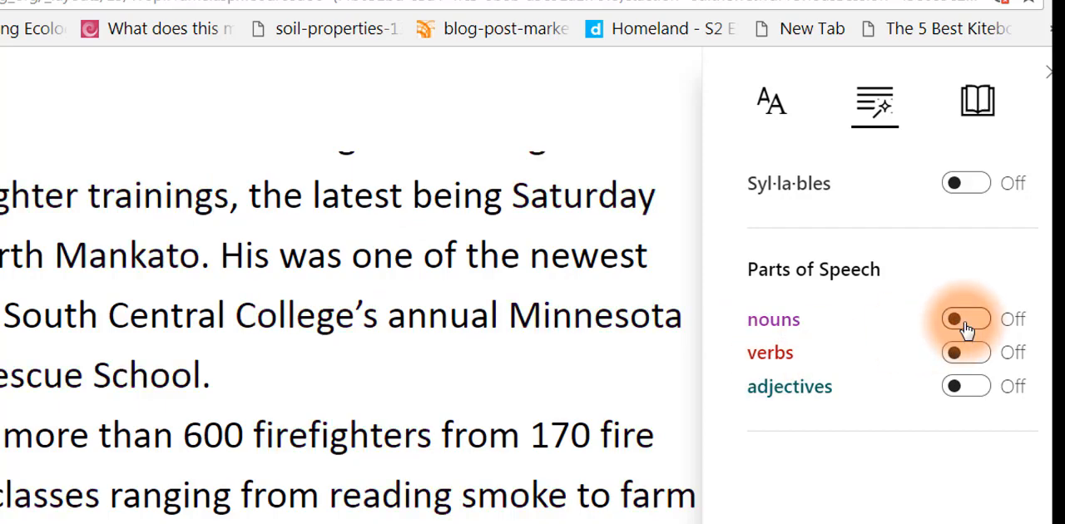
pyautogui.click(965, 351)
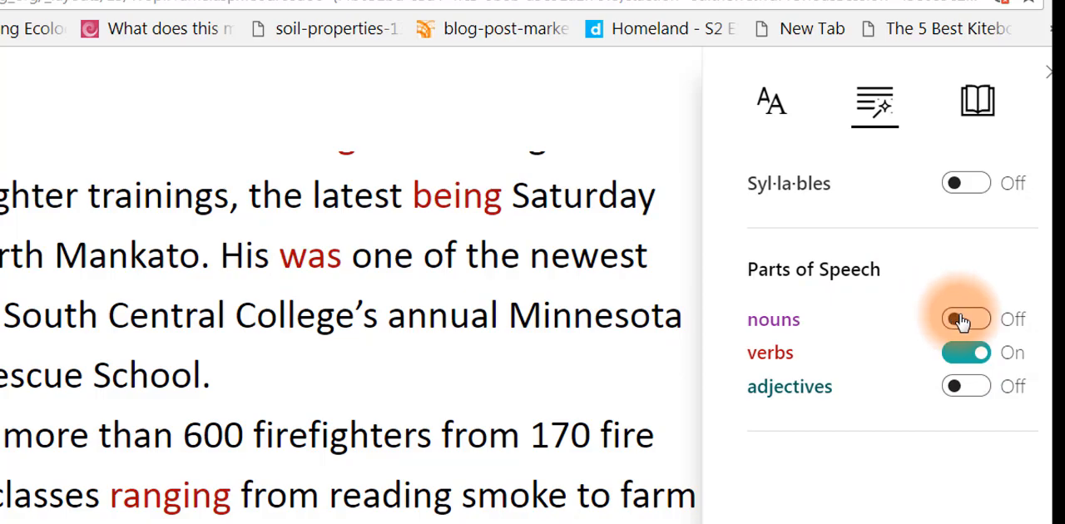
pyautogui.click(965, 318)
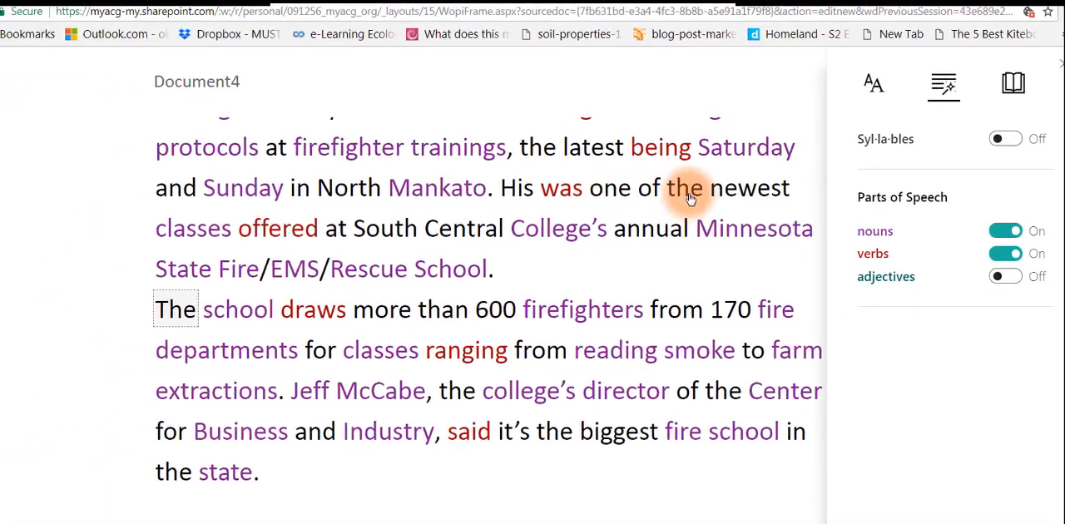
pyautogui.click(1006, 276)
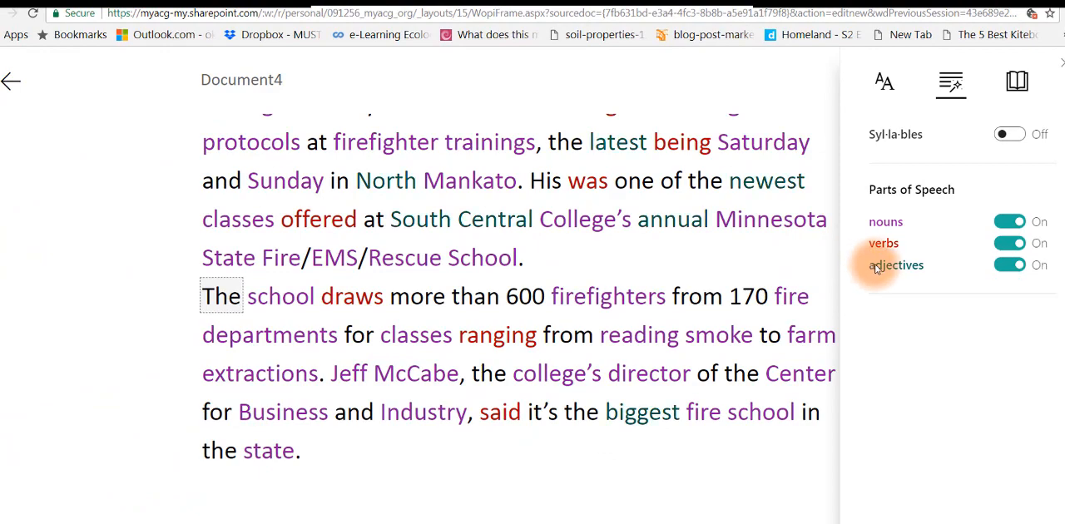
pyautogui.click(1010, 265)
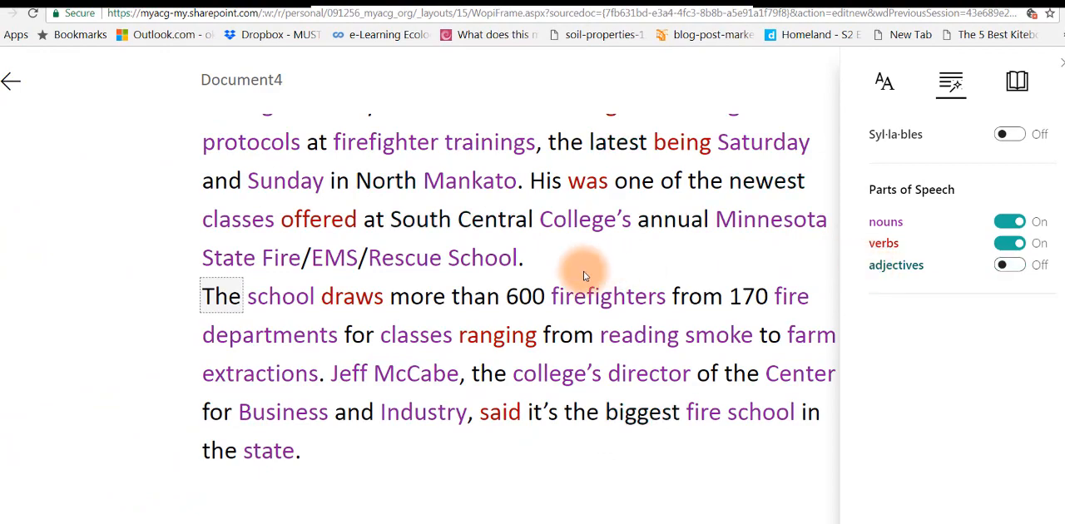
pyautogui.moveTo(460, 321)
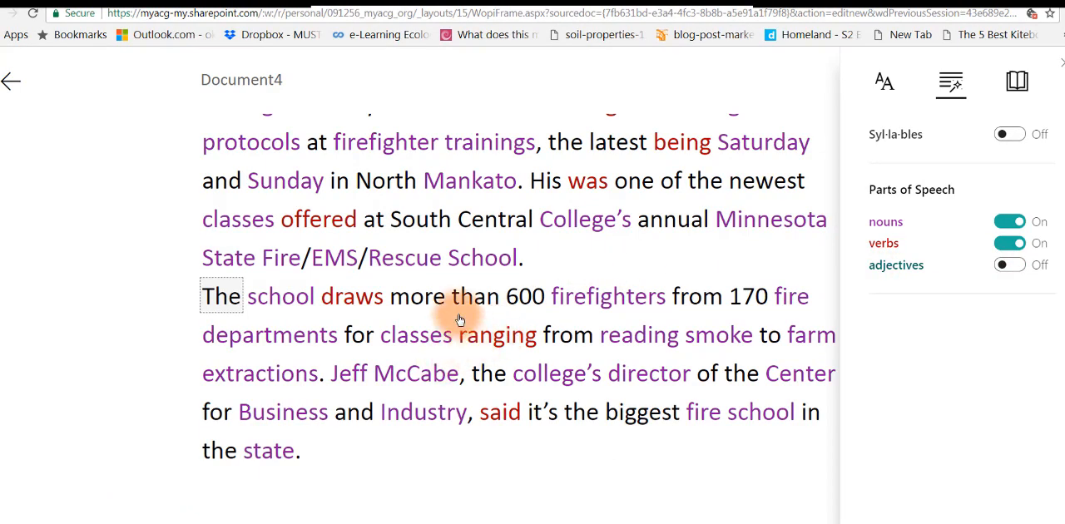
pyautogui.moveTo(503, 397)
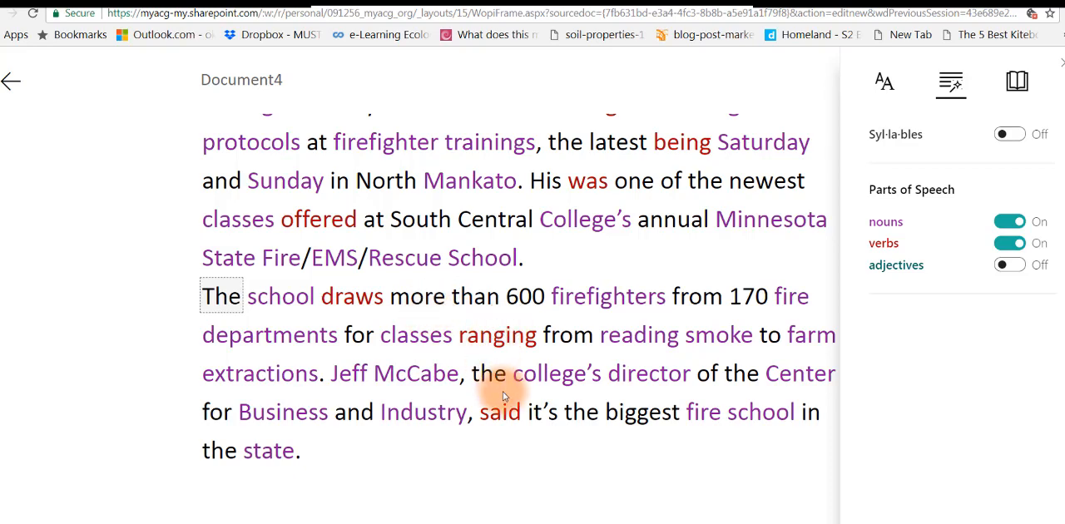
pyautogui.moveTo(483, 334)
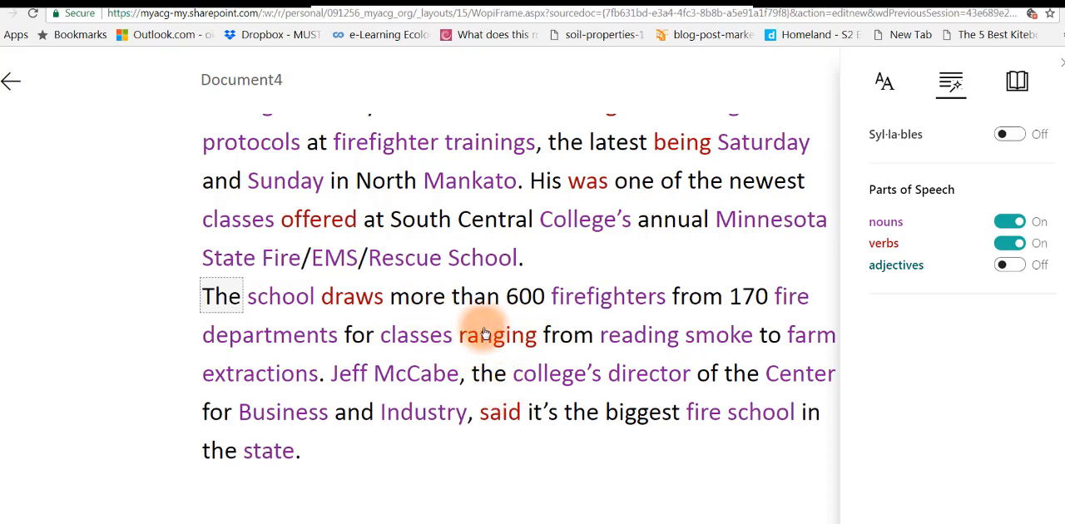
pyautogui.moveTo(530, 343)
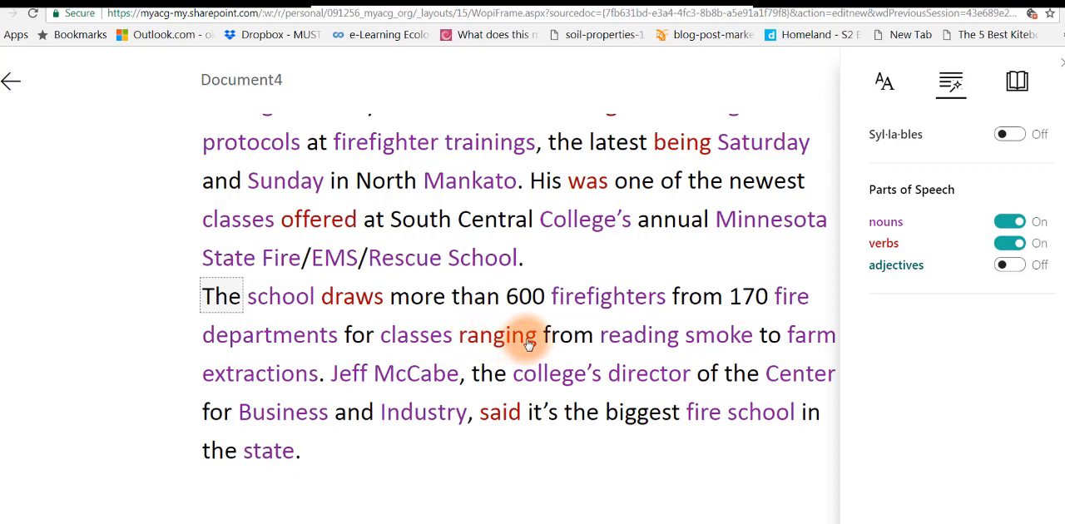
pyautogui.moveTo(886, 243)
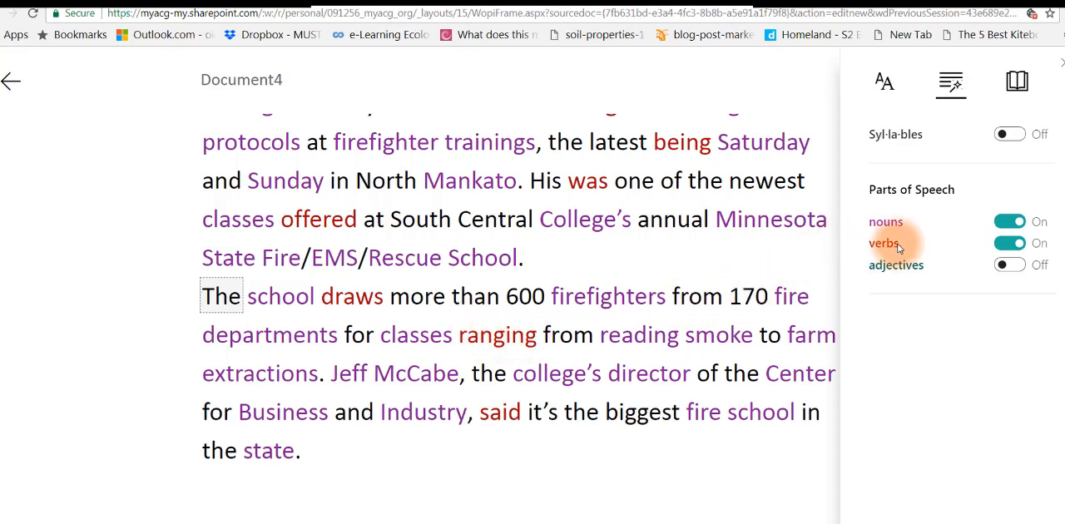
pyautogui.moveTo(895, 265)
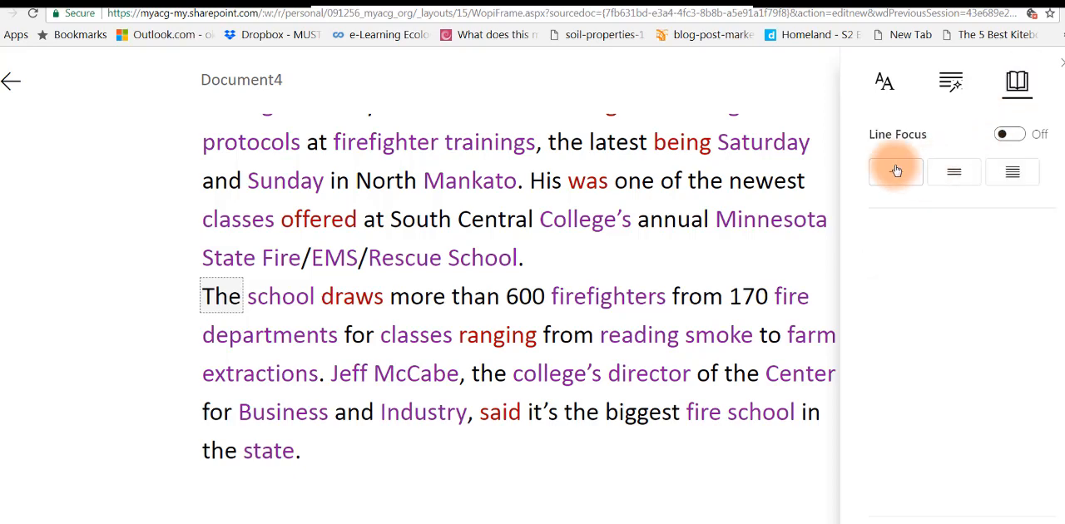
# Step: Switch Line Focus on in Reading Preferences and choose the three-line band
pyautogui.click(1010, 133)
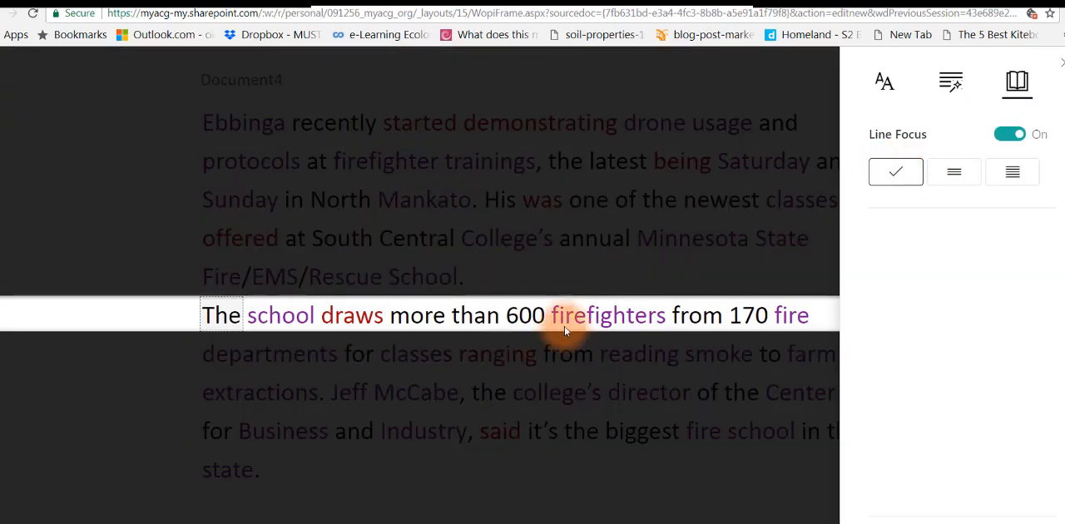
pyautogui.moveTo(583, 314)
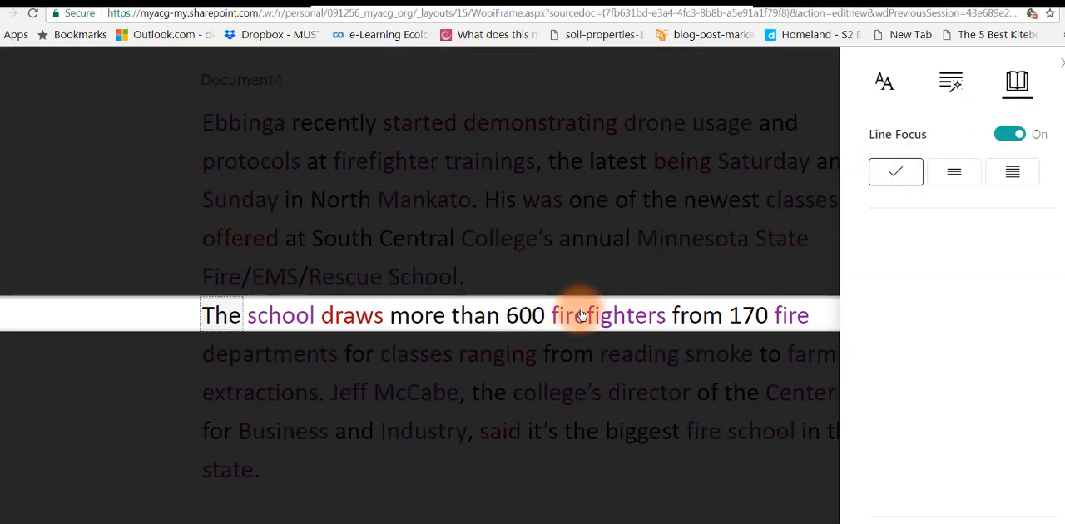
pyautogui.click(954, 173)
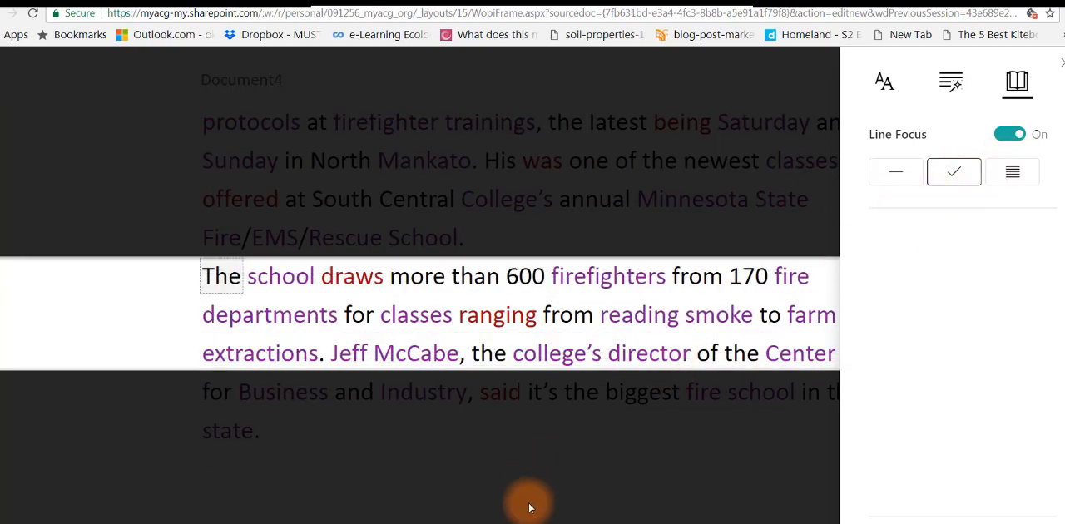
pyautogui.moveTo(529, 507)
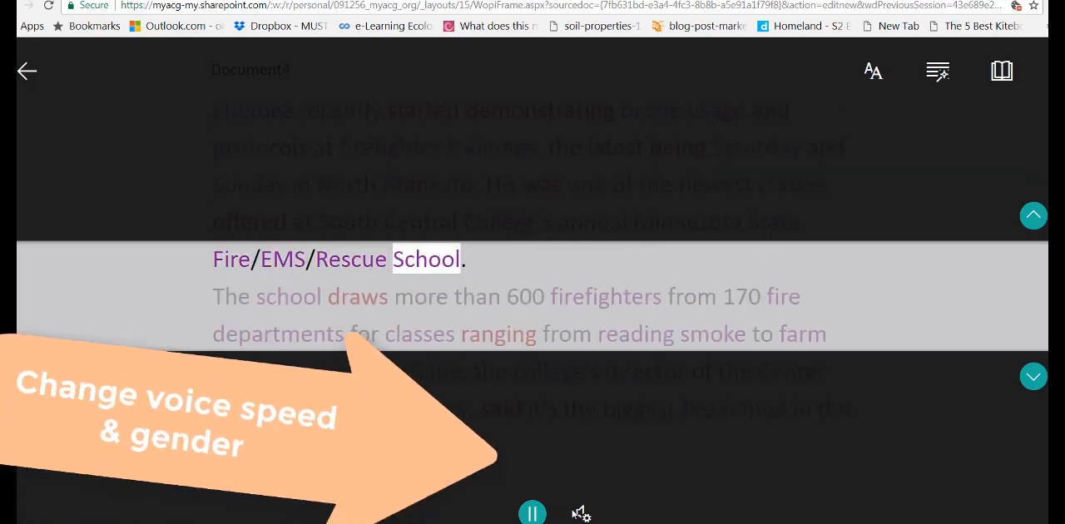
# Step: In Voice Settings, lower the voice speed and select Male, then pause and resume read-aloud
pyautogui.click(580, 512)
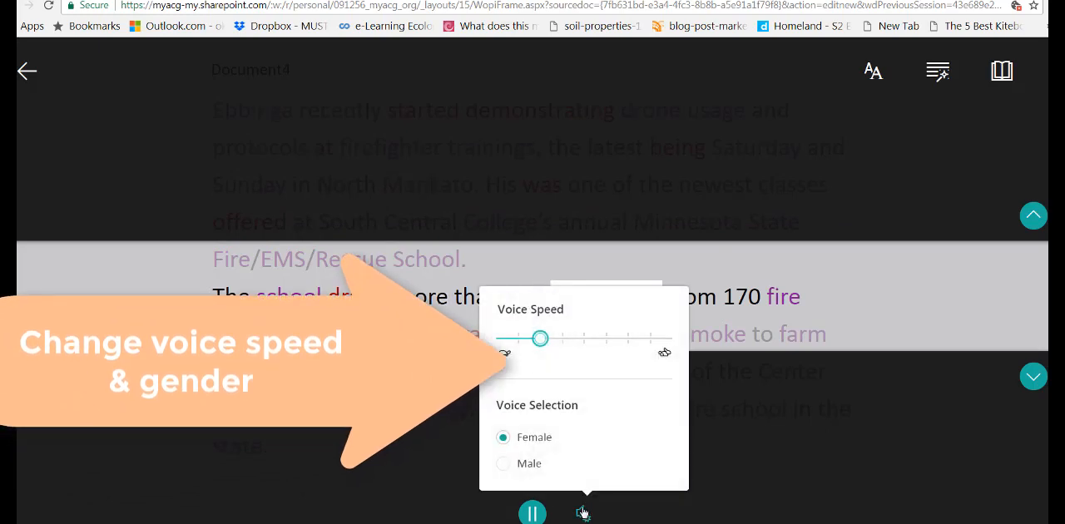
pyautogui.moveTo(539, 340); pyautogui.dragTo(520, 340)
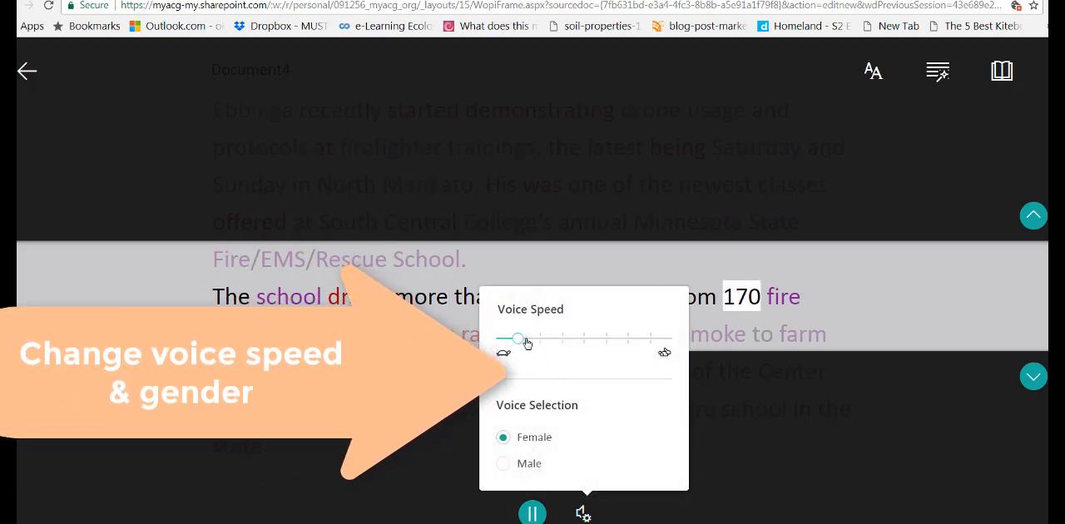
pyautogui.click(503, 462)
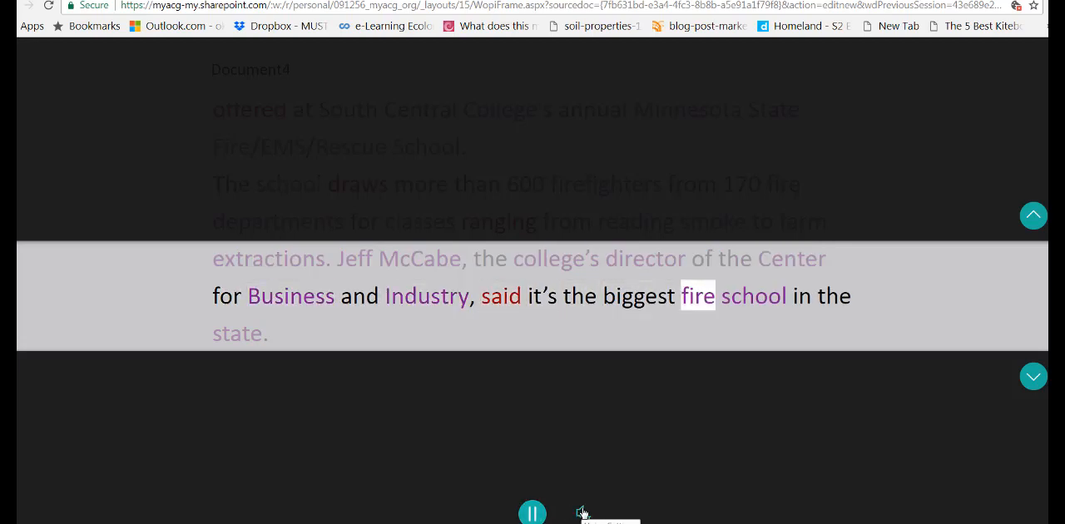
pyautogui.click(582, 512)
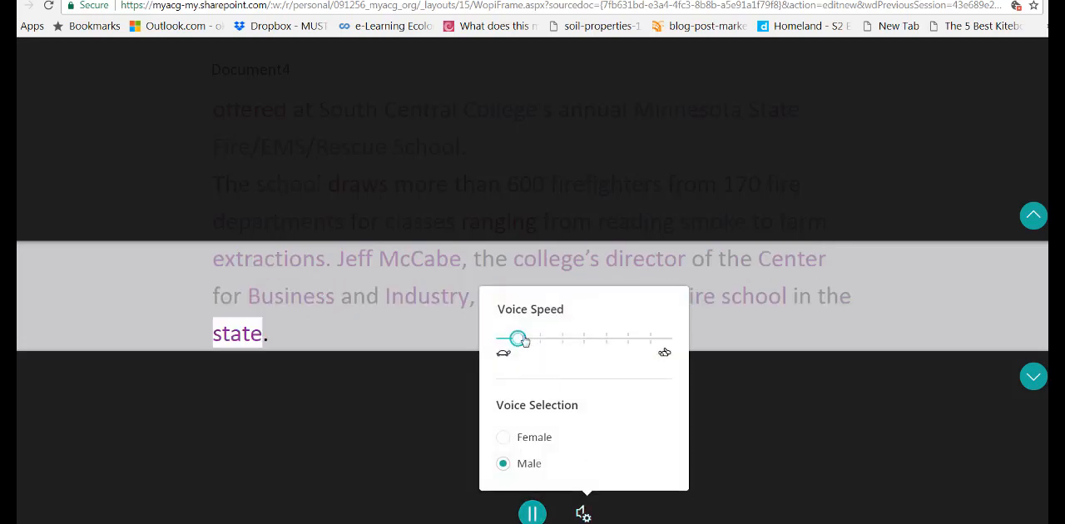
pyautogui.click(533, 513)
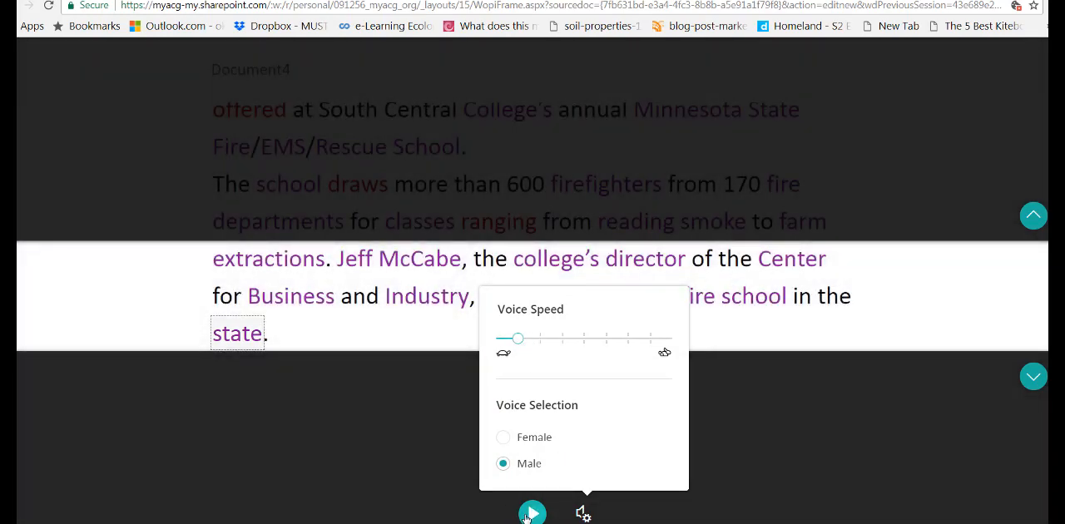
pyautogui.click(533, 513)
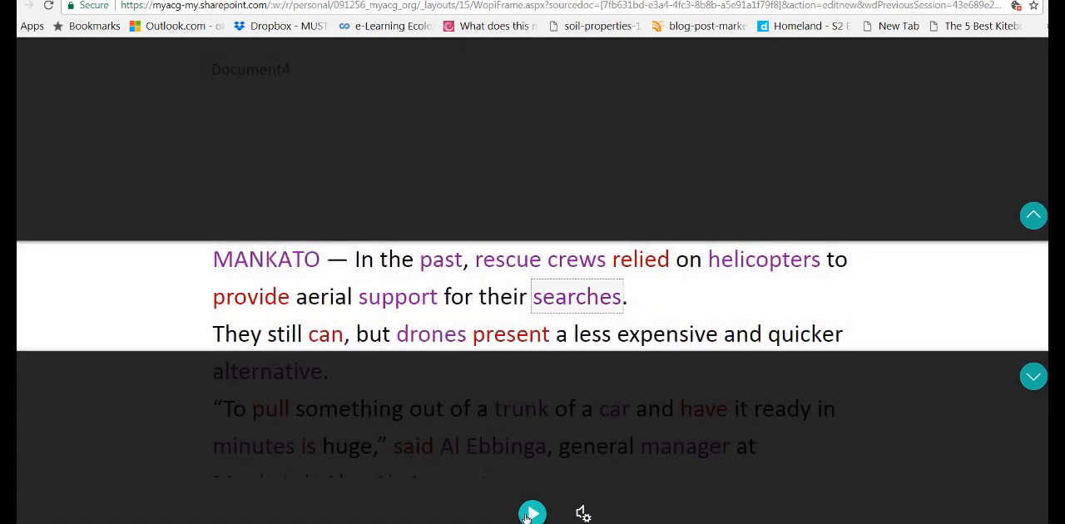
# Step: Set the voice back to Female at faster speed, reopen Grammar Options and restart read-aloud
pyautogui.click(532, 512)
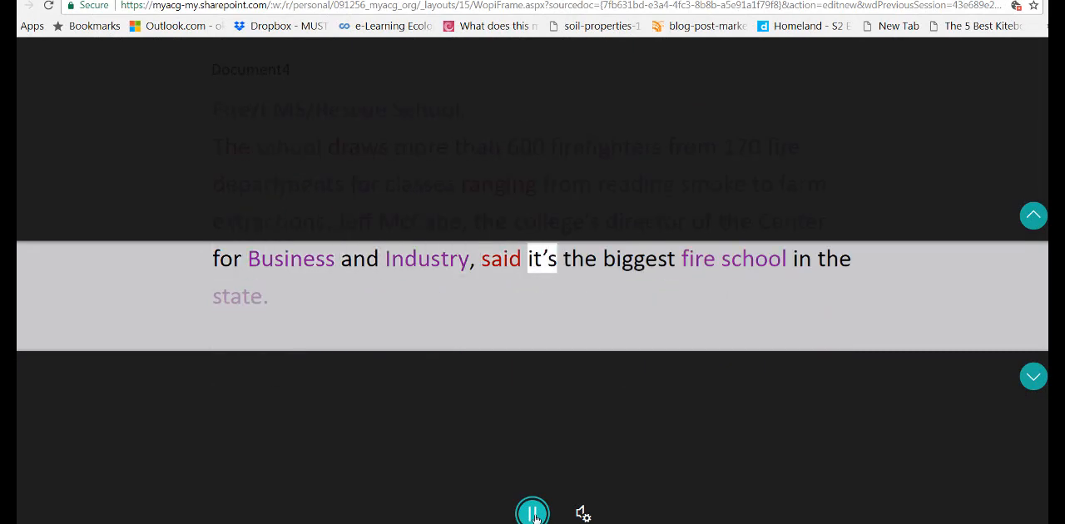
pyautogui.click(583, 513)
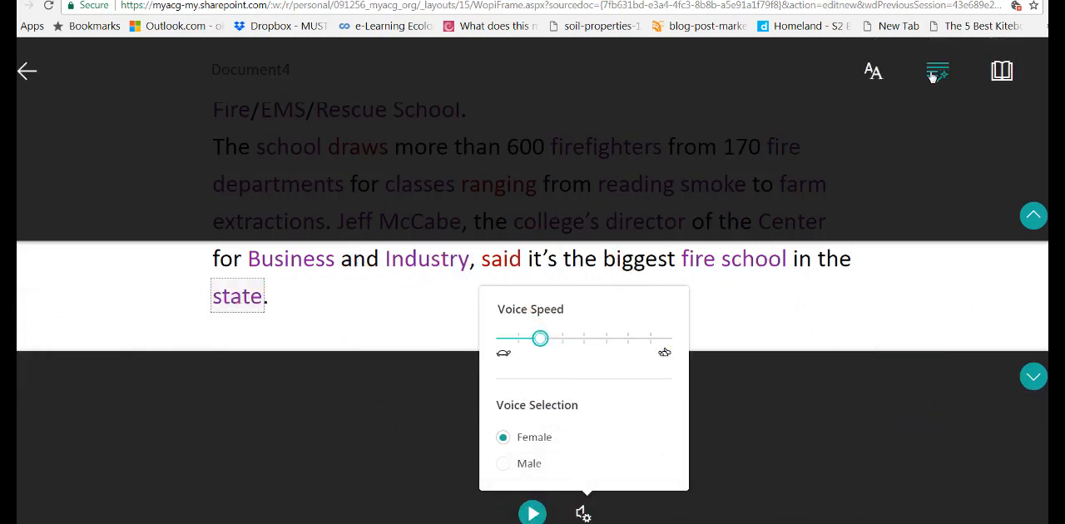
pyautogui.click(939, 70)
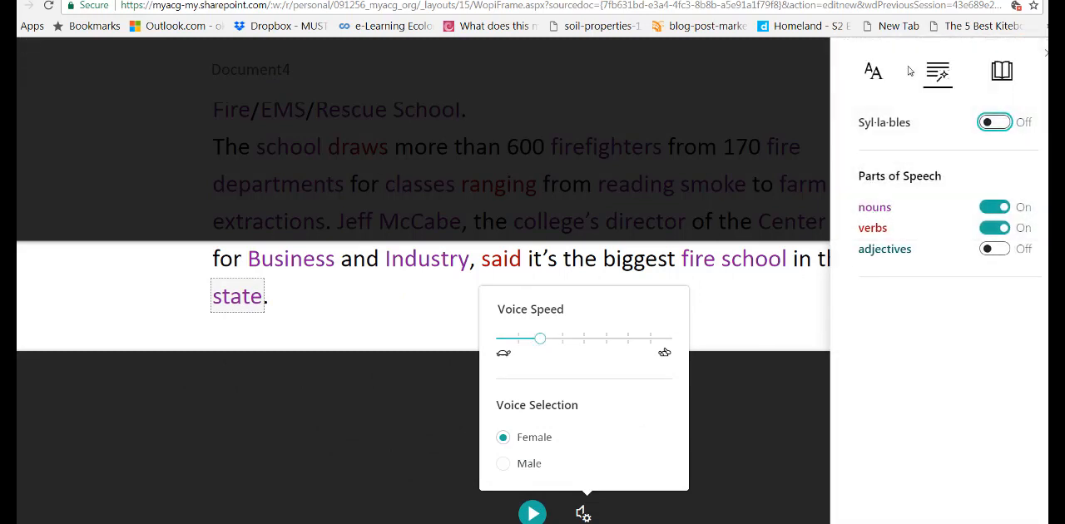
pyautogui.click(533, 512)
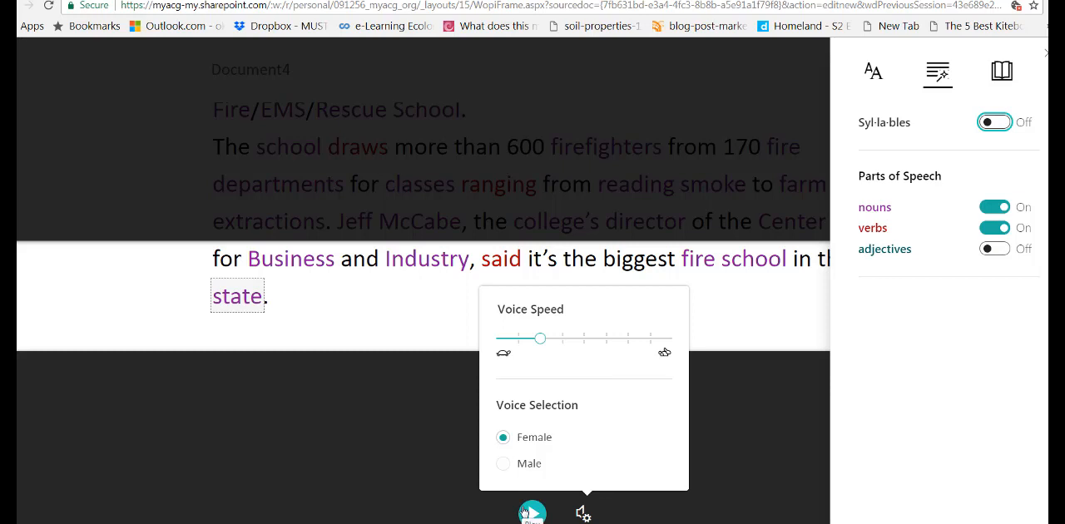